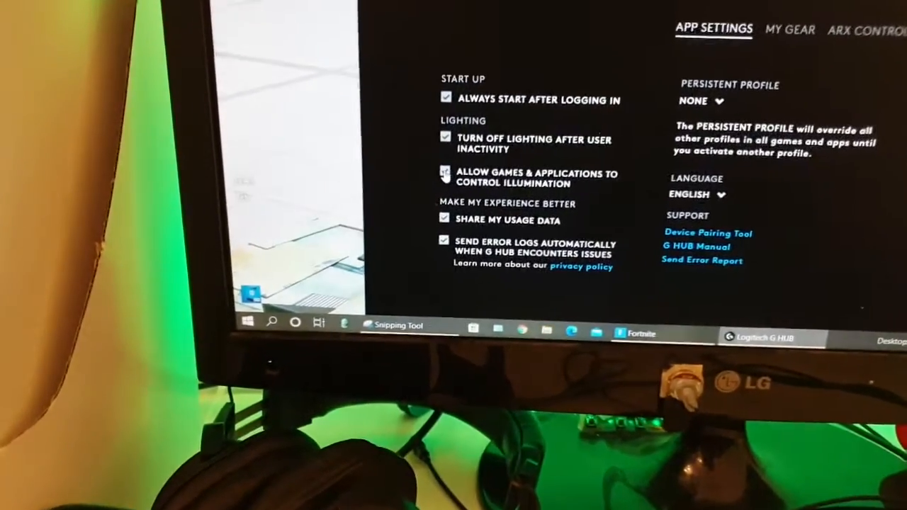
Step: Uncheck 'Allow games & applications to control illumination' under Lighting in App Settings
{"action": "left_click", "coordinate": [445, 173]}
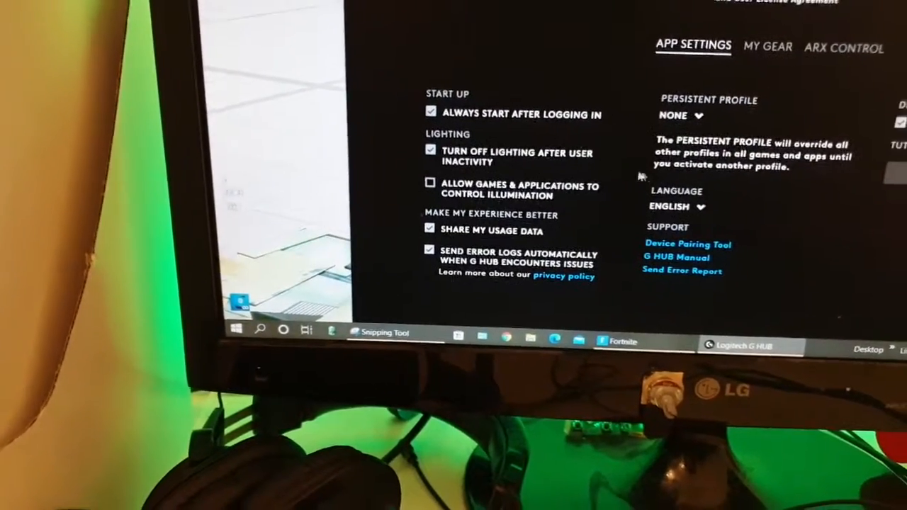